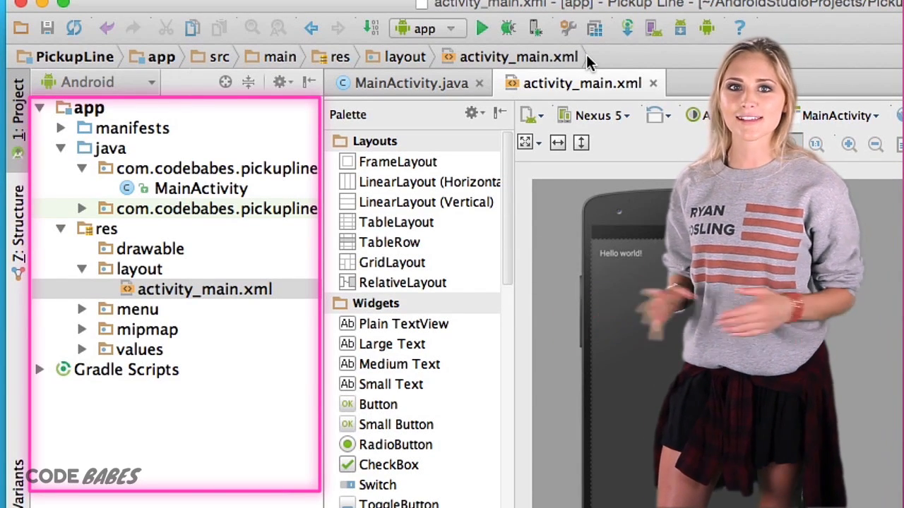
Step: Switch the Project panel view to Project and back to Android
{"action": "left_click", "coordinate": [96, 82]}
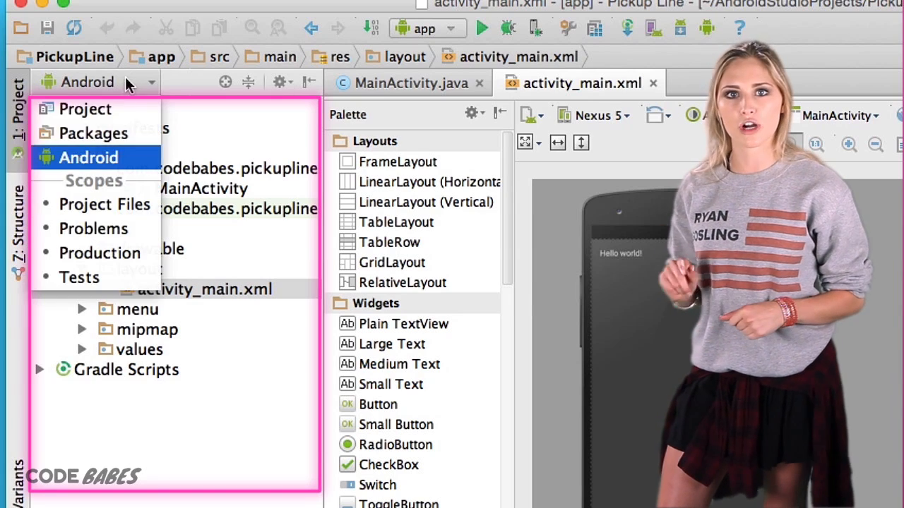
{"action": "left_click", "coordinate": [84, 109]}
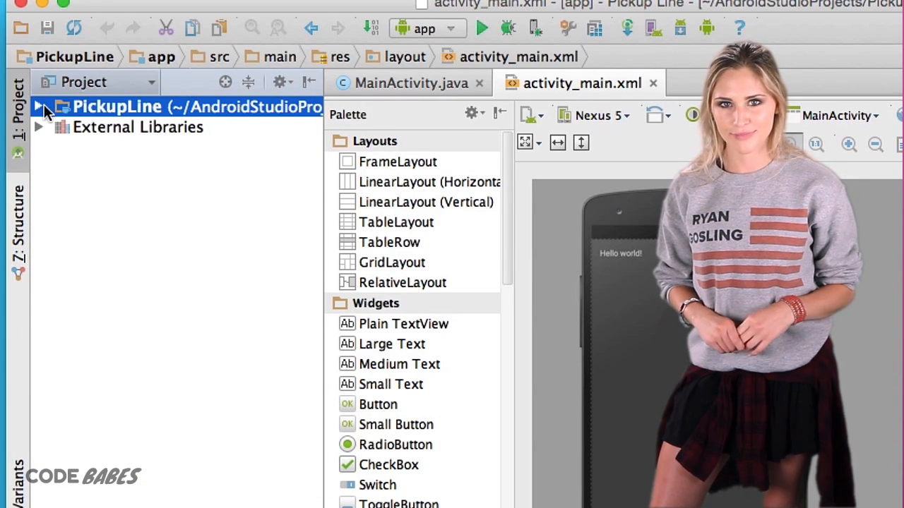
{"action": "left_click", "coordinate": [84, 82]}
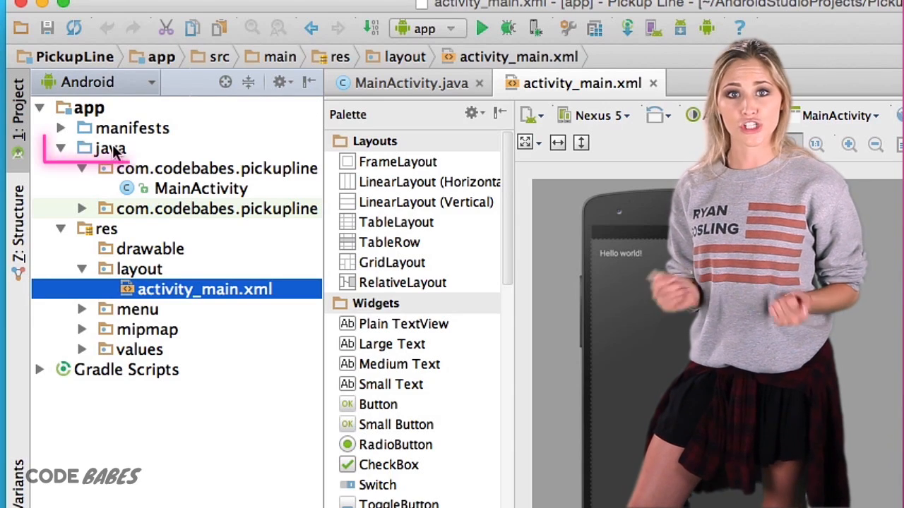
Step: Expand the java, layout, mipmap and values folders to reveal sources, layout file and launcher icons
{"action": "left_click", "coordinate": [110, 149]}
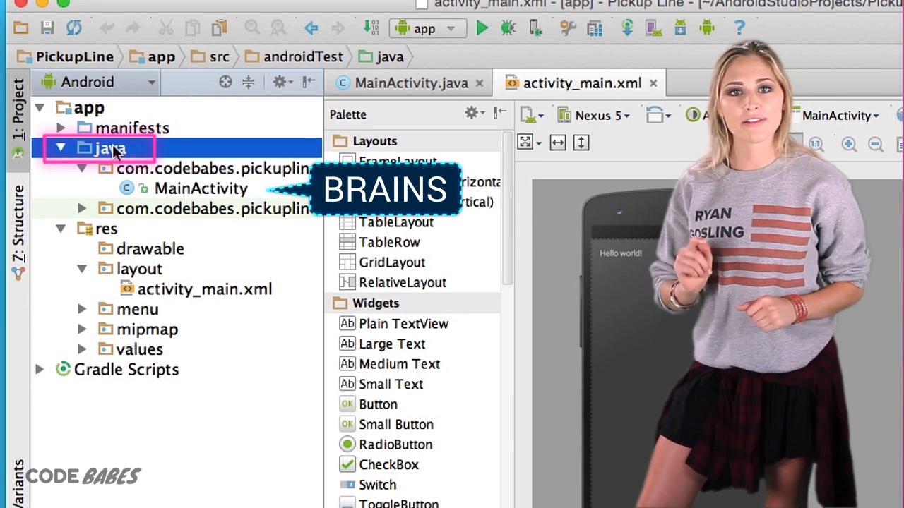
{"action": "left_click", "coordinate": [139, 269]}
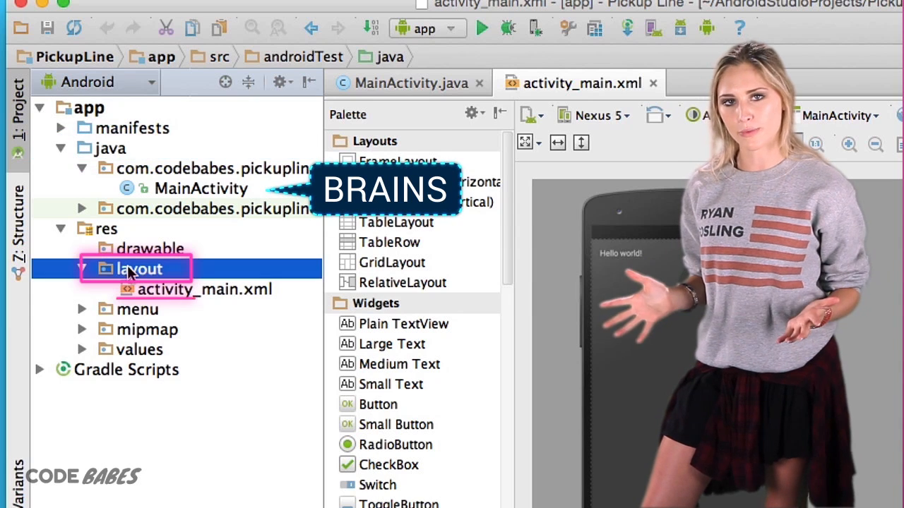
{"action": "left_click", "coordinate": [139, 268]}
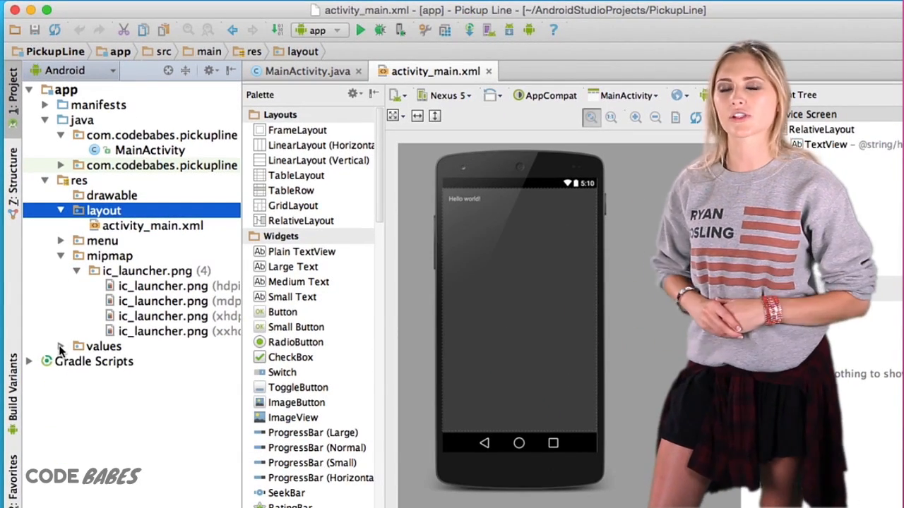
{"action": "left_click", "coordinate": [59, 346]}
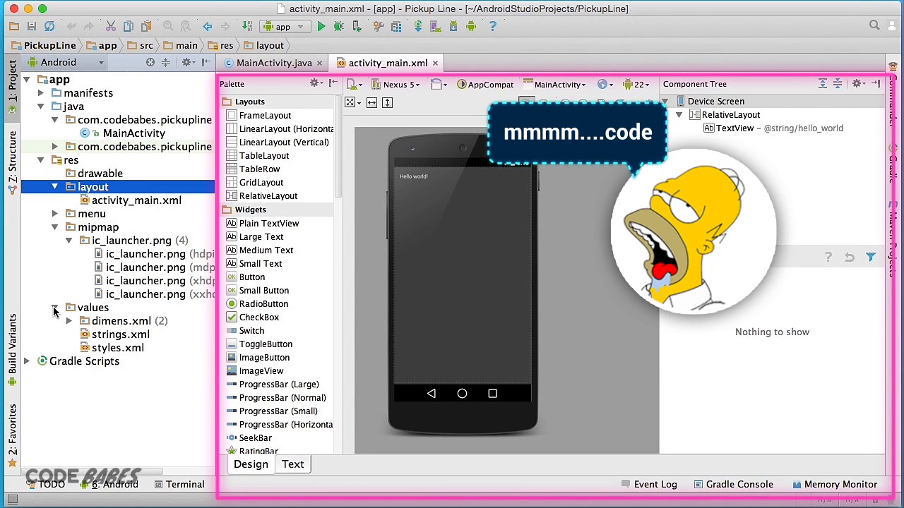
Step: Collapse the values folder, leaving the activity_main.xml design preview showing
{"action": "left_click", "coordinate": [54, 308]}
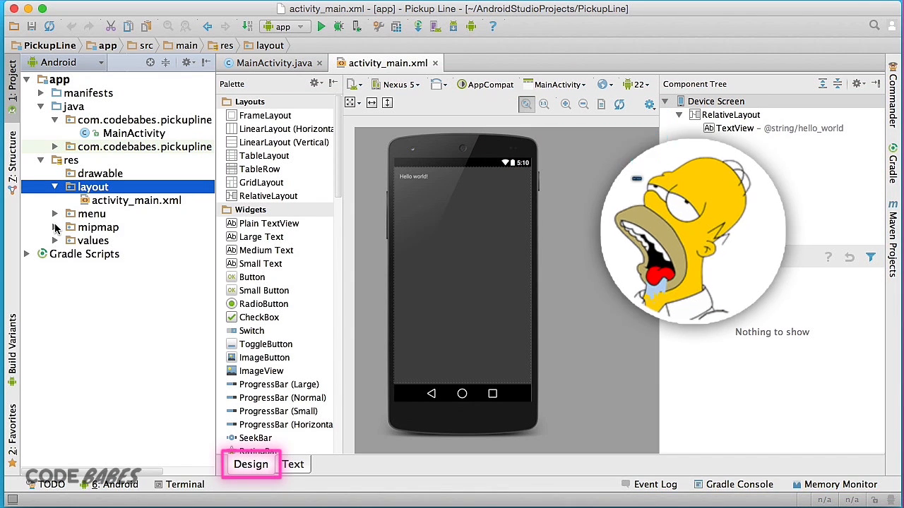
{"action": "mouse_move", "coordinate": [251, 237]}
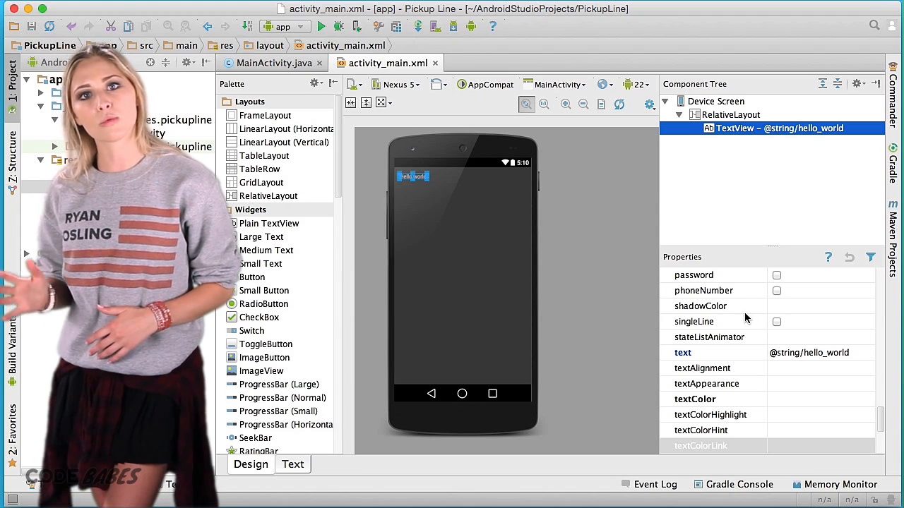
Step: Search the TextView properties for textSize and set Hello world! to 100dp
{"action": "left_click", "coordinate": [701, 305]}
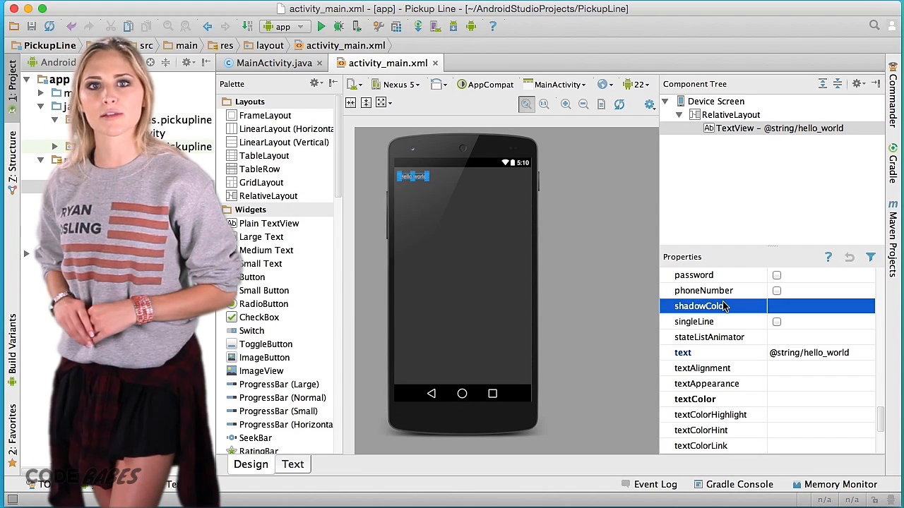
{"action": "type", "text": "texts"}
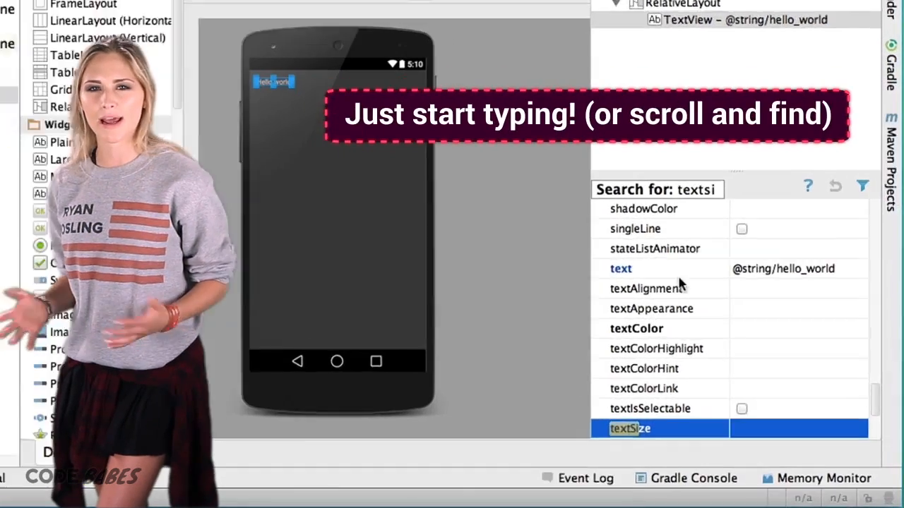
{"action": "type", "text": "1"}
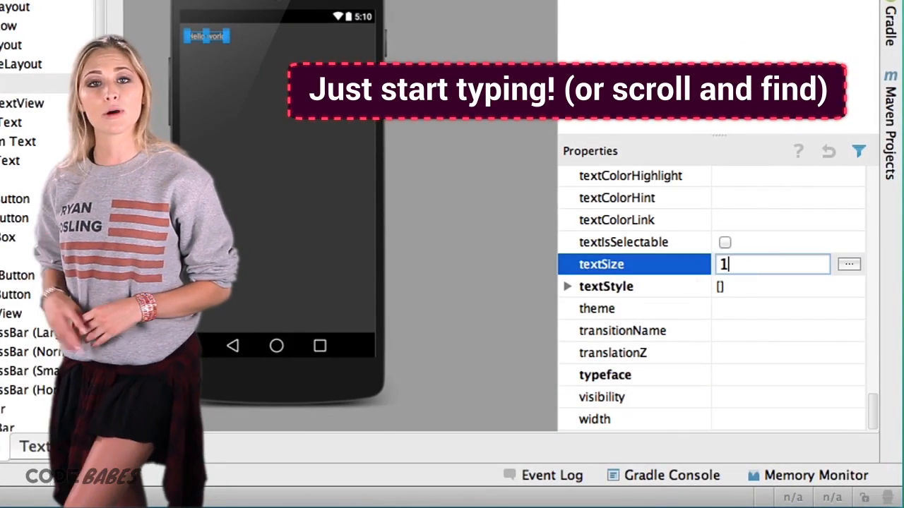
{"action": "type", "text": "100dp"}
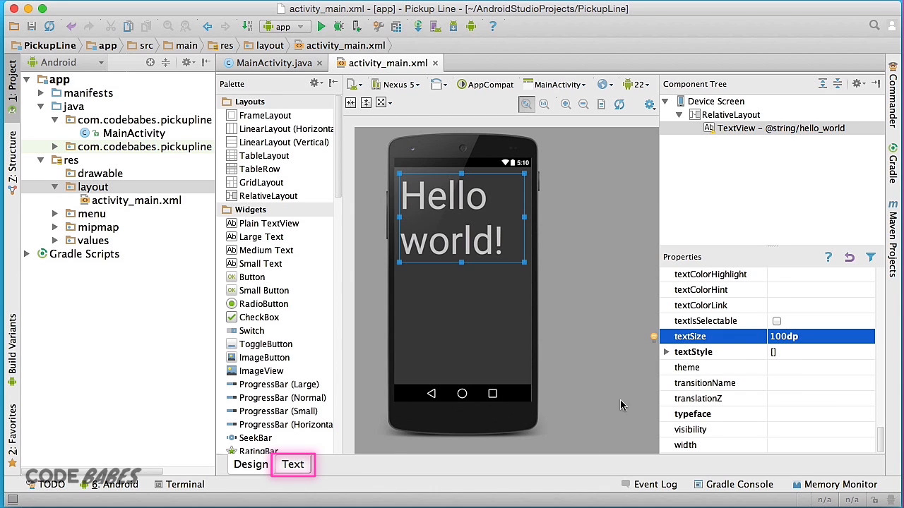
Step: Change android:textSize from 100dp to 50dp in the XML source and return to the design preview
{"action": "left_click", "coordinate": [292, 465]}
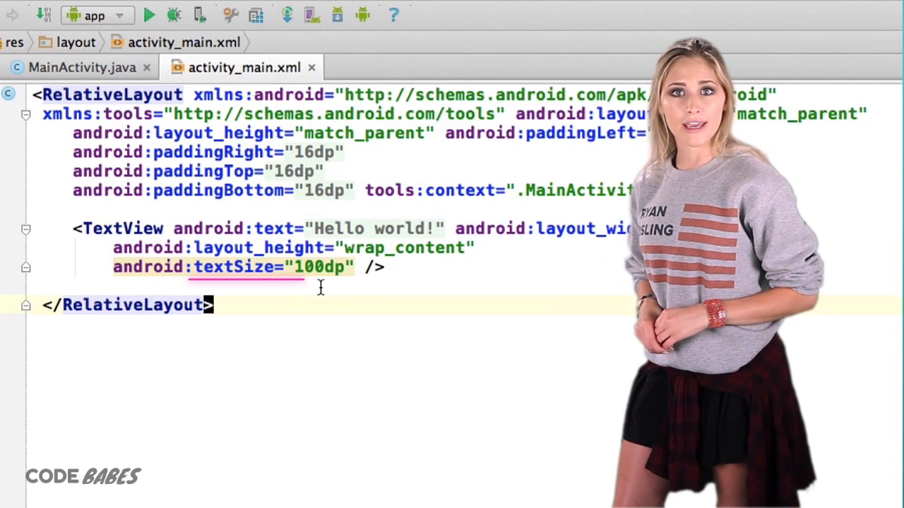
{"action": "key", "text": "Backspace"}
{"action": "type", "text": "5"}
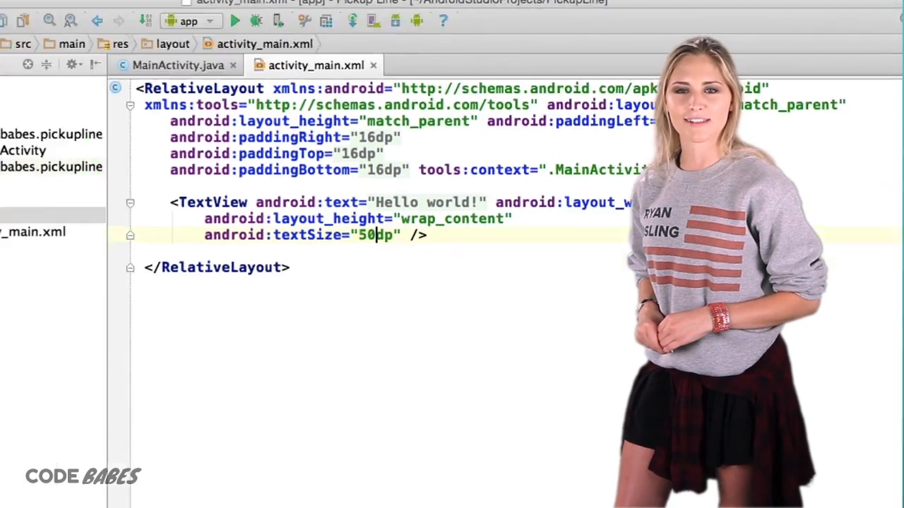
{"action": "left_click", "coordinate": [250, 463]}
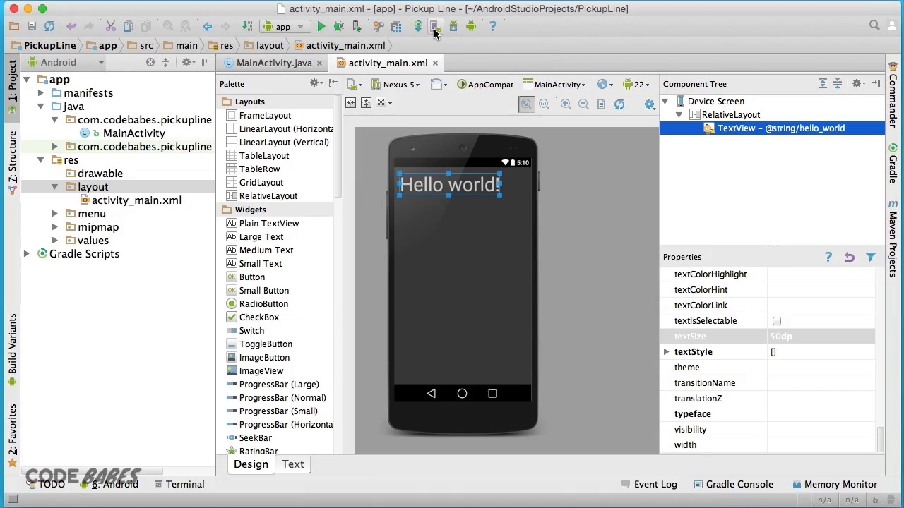
{"action": "left_click", "coordinate": [435, 25]}
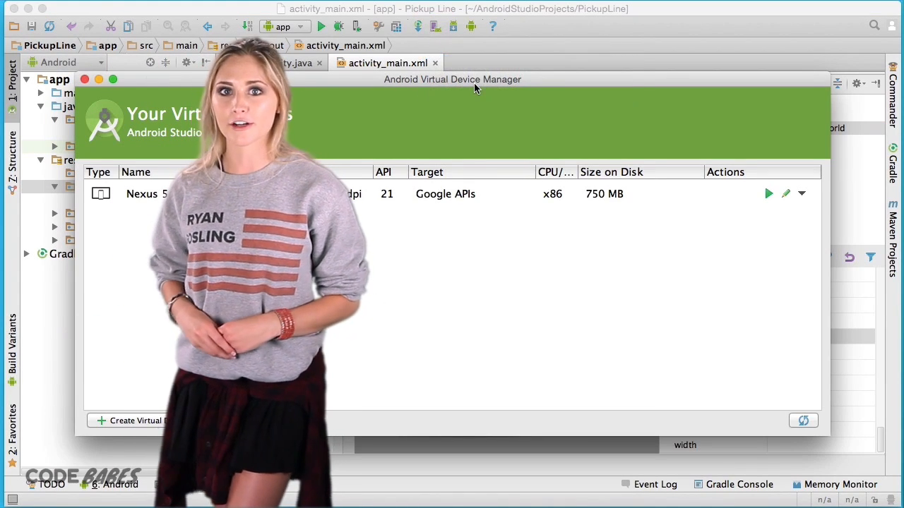
{"action": "left_click", "coordinate": [769, 193]}
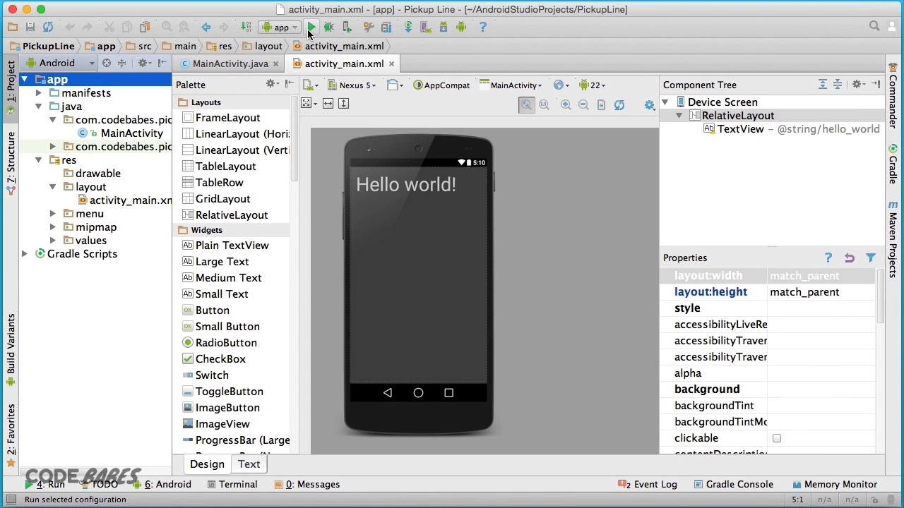
Step: Run the app on a Nexus 5 API 21 x86 emulator and launch Pickup Line in it
{"action": "left_click", "coordinate": [310, 27]}
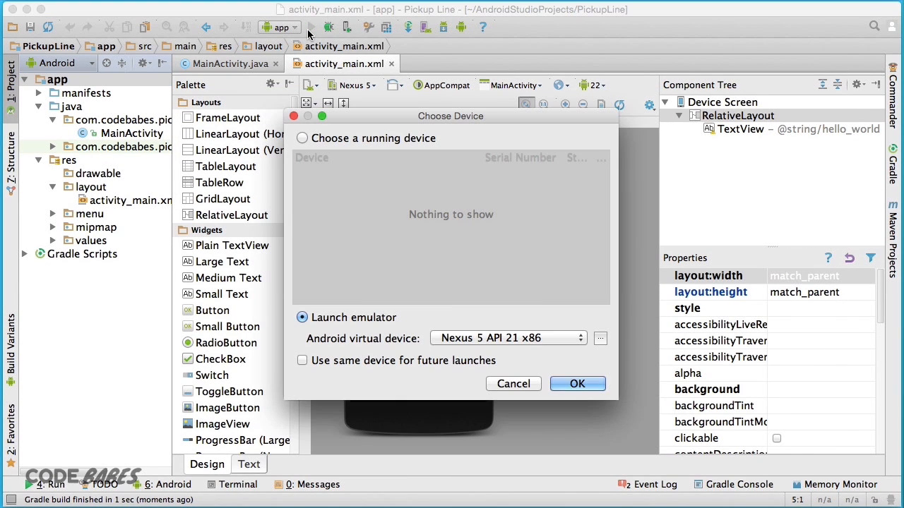
{"action": "left_click", "coordinate": [576, 384]}
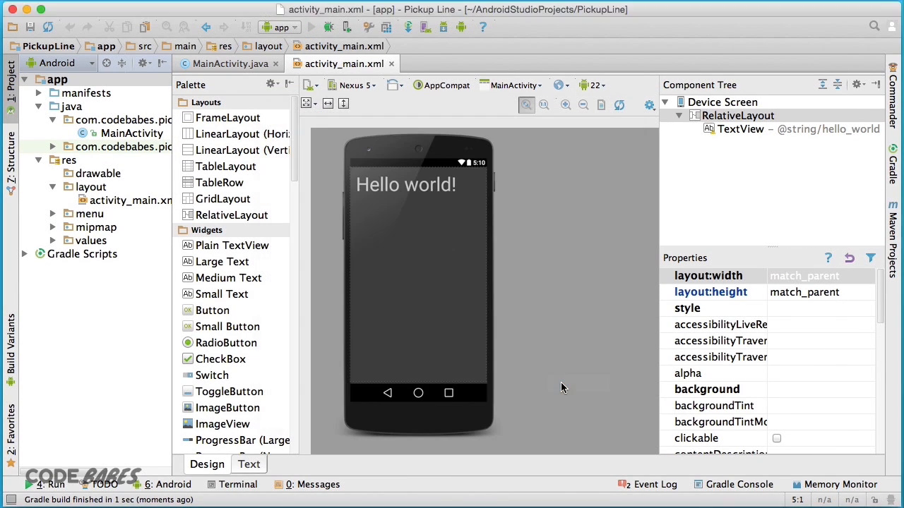
{"action": "left_click", "coordinate": [311, 27]}
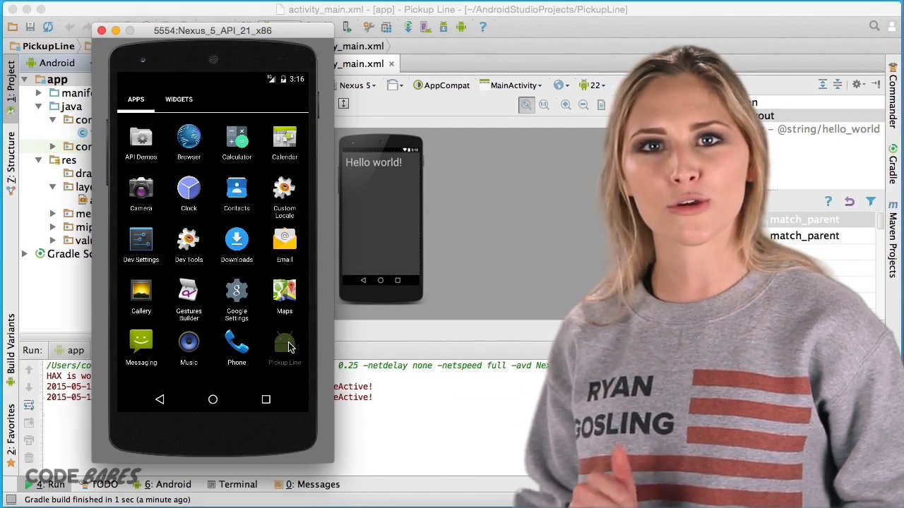
{"action": "left_click", "coordinate": [285, 346]}
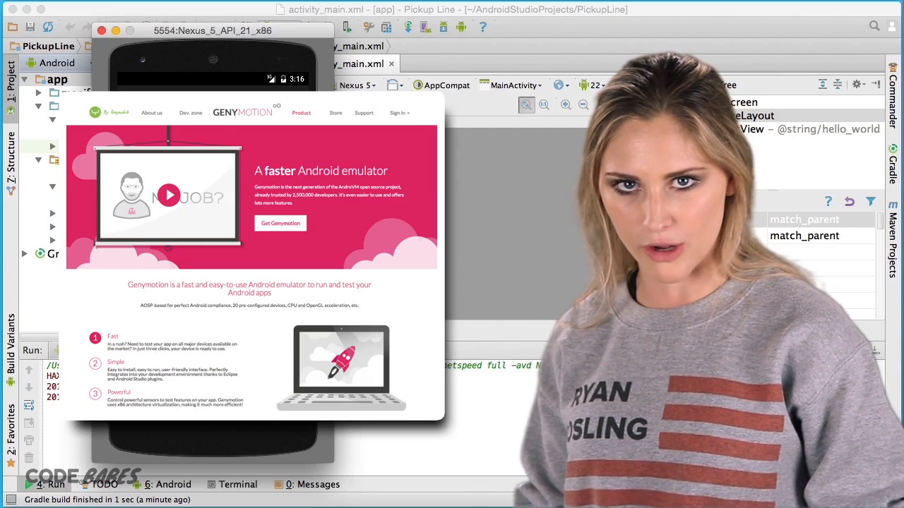
{"action": "left_click", "coordinate": [102, 31]}
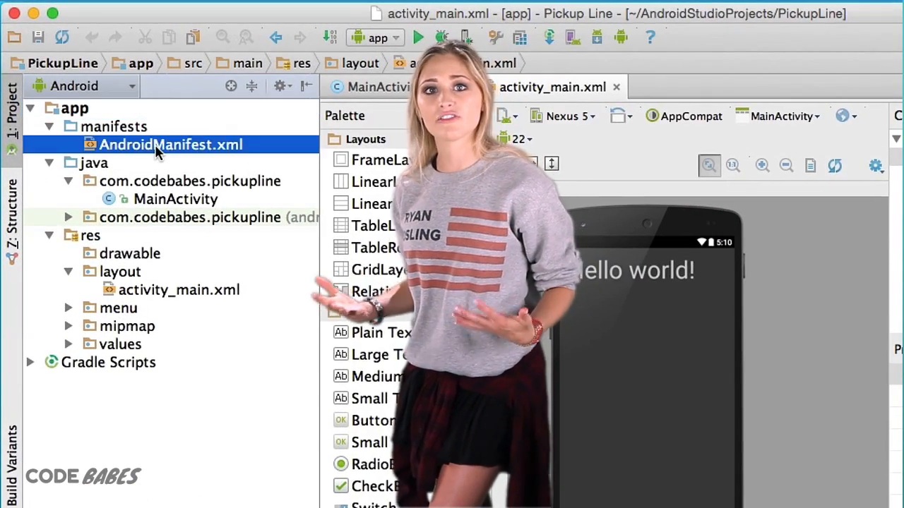
Step: Open AndroidManifest.xml and res/values/styles.xml to see the AppTheme definition
{"action": "double_click", "coordinate": [171, 144]}
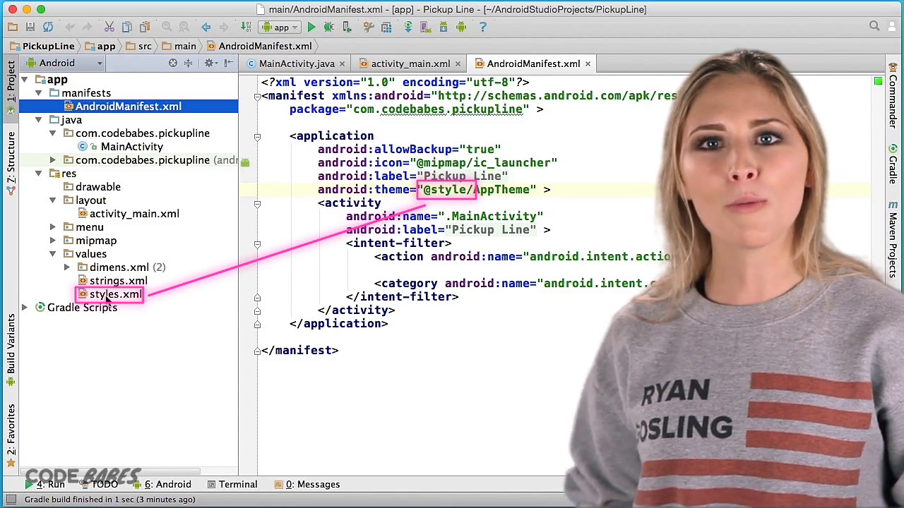
{"action": "double_click", "coordinate": [116, 295]}
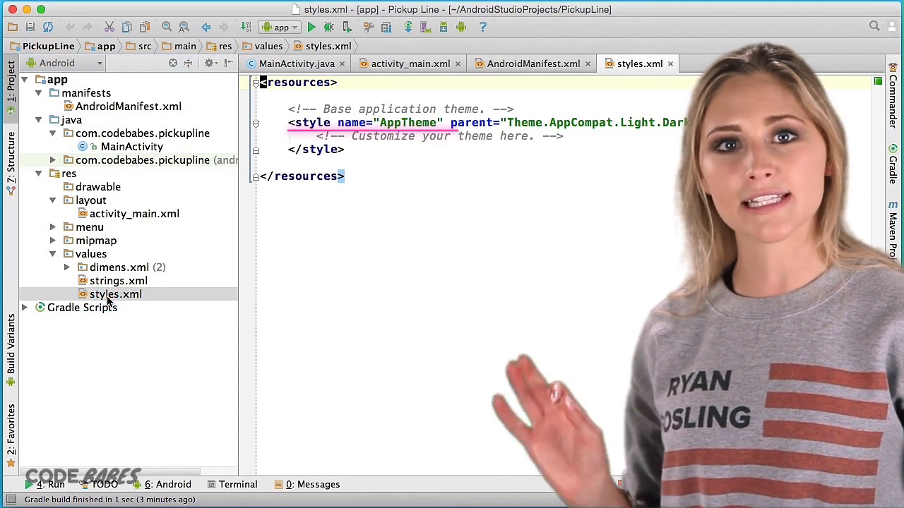